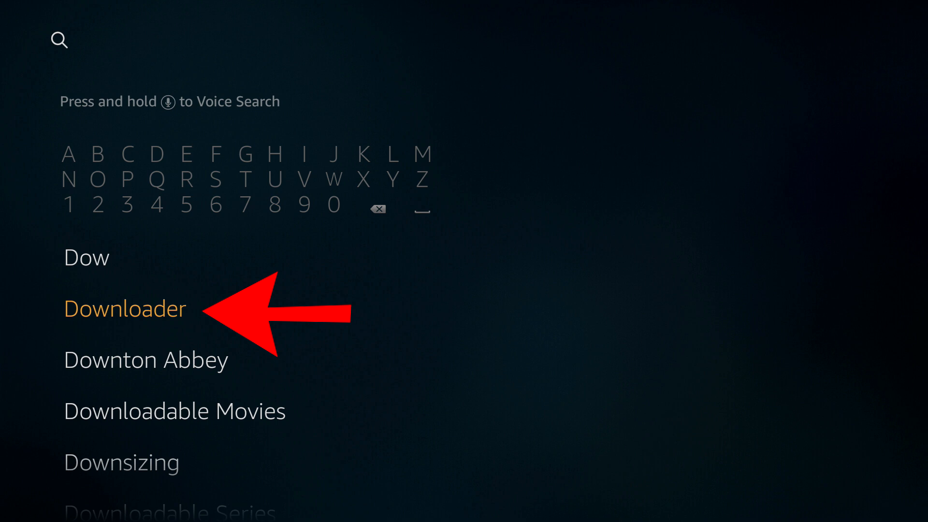
- Choose the Downloader suggestion from the search results for 'Dow'
left_click(125, 307)
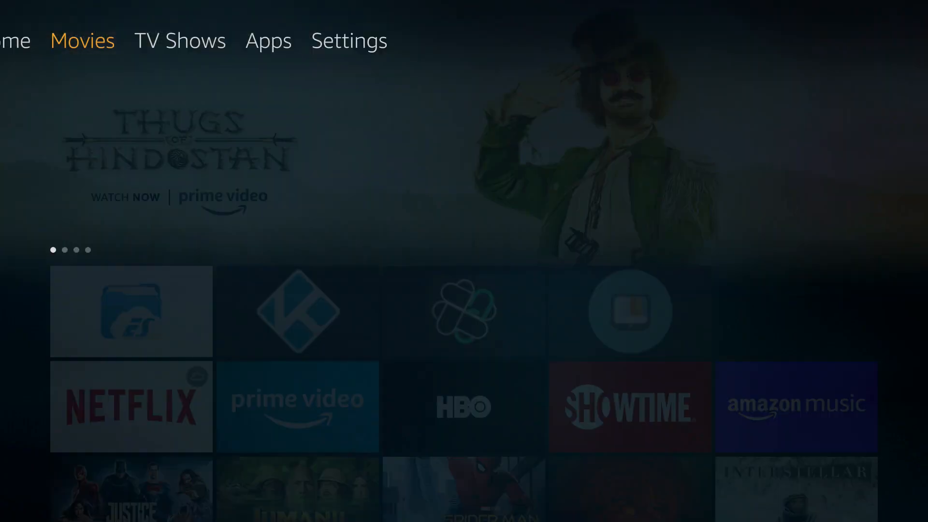
- Go to Apps in the top menu and show its Categories grid
left_click(268, 40)
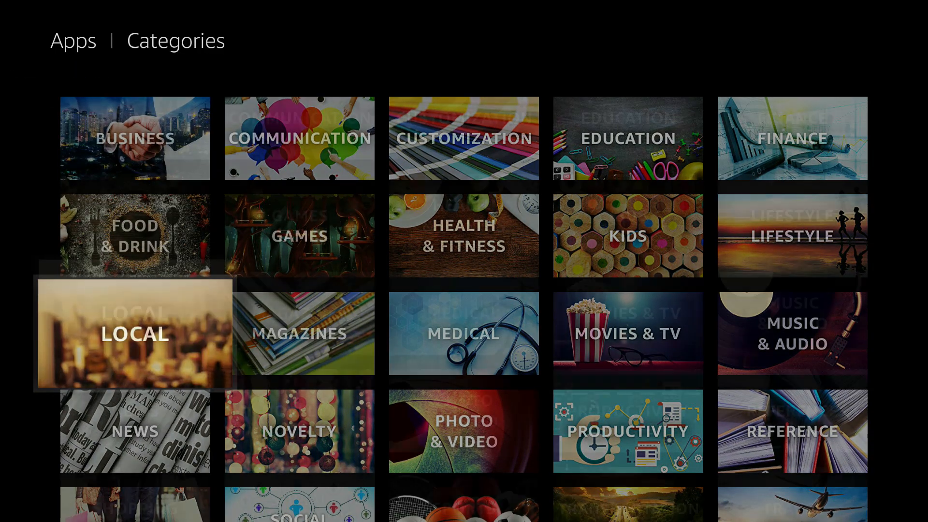
- Enter the Utility category, where Downloader sits beside Firefox and ExpressVPN
scroll("down", 3)
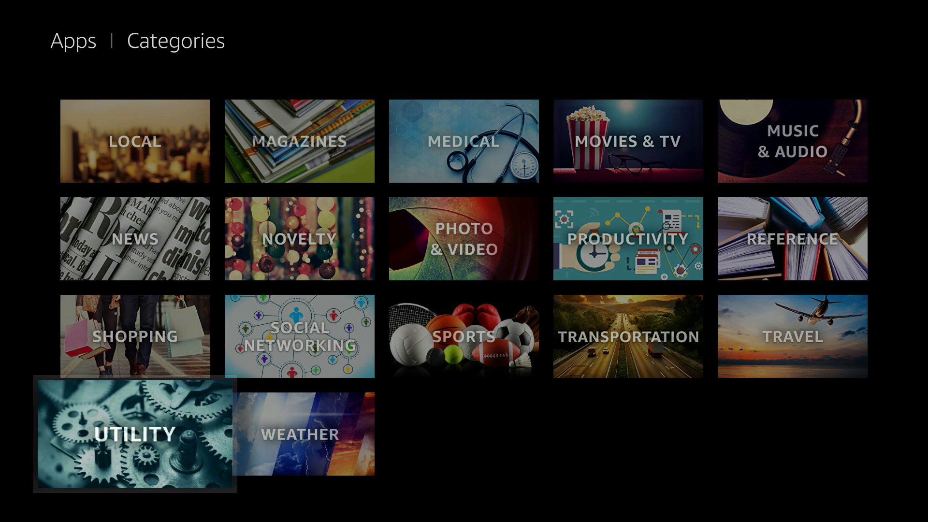
left_click(135, 433)
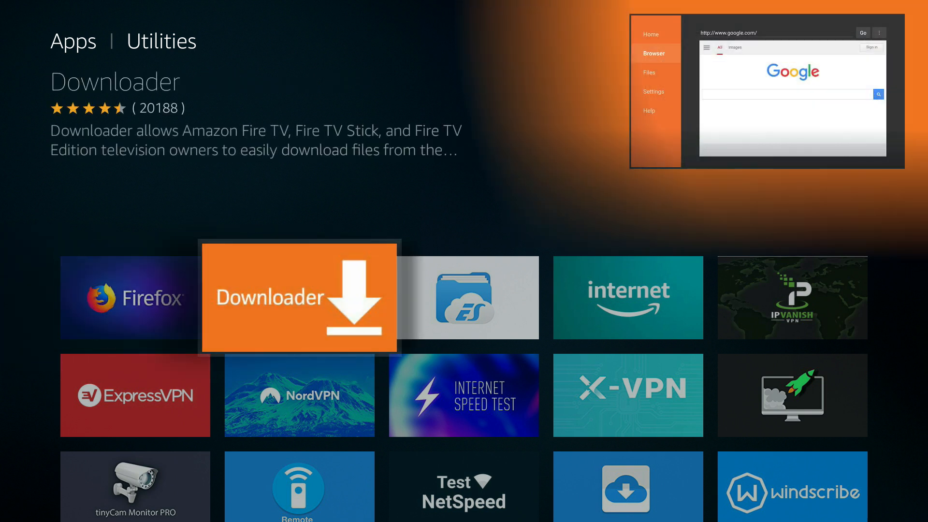
- Install Downloader from its details page in the Utilities category
left_click(298, 297)
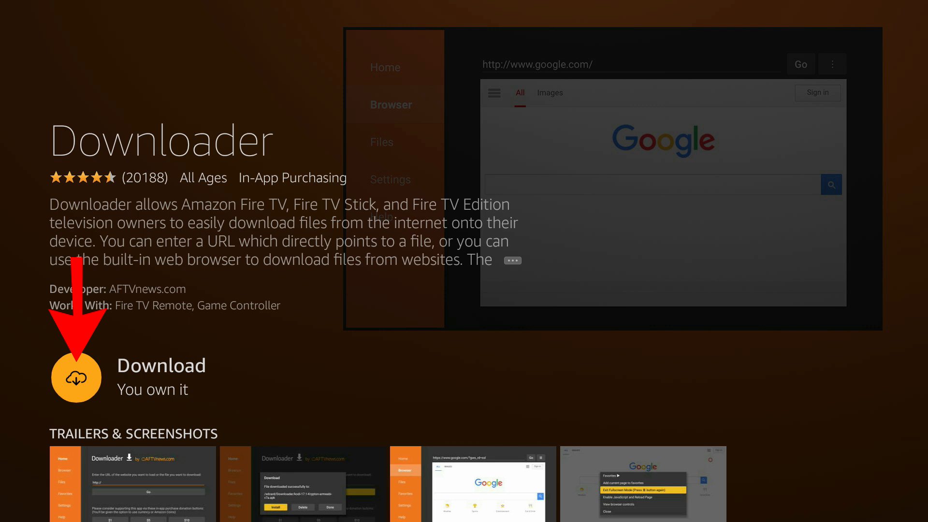
left_click(75, 377)
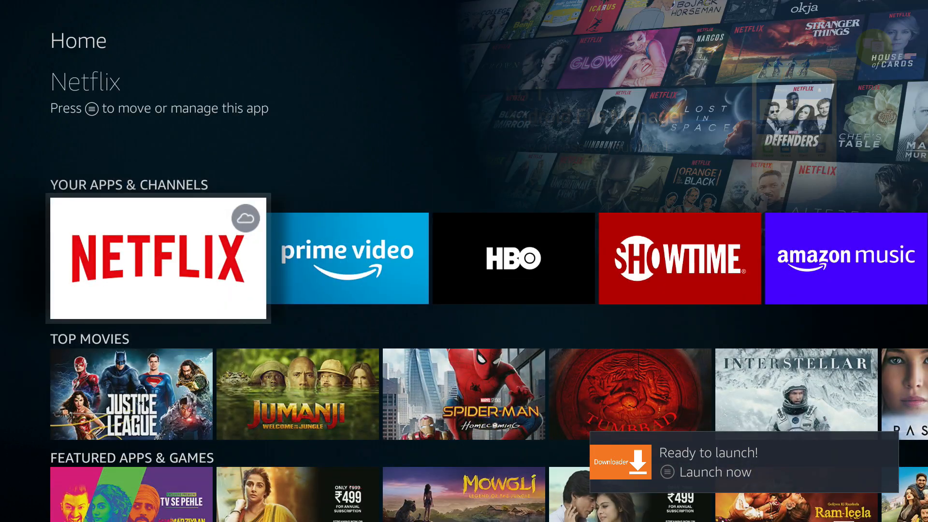
- Show the full Your Apps & Channels library with Downloader at its end
scroll("right", 3)
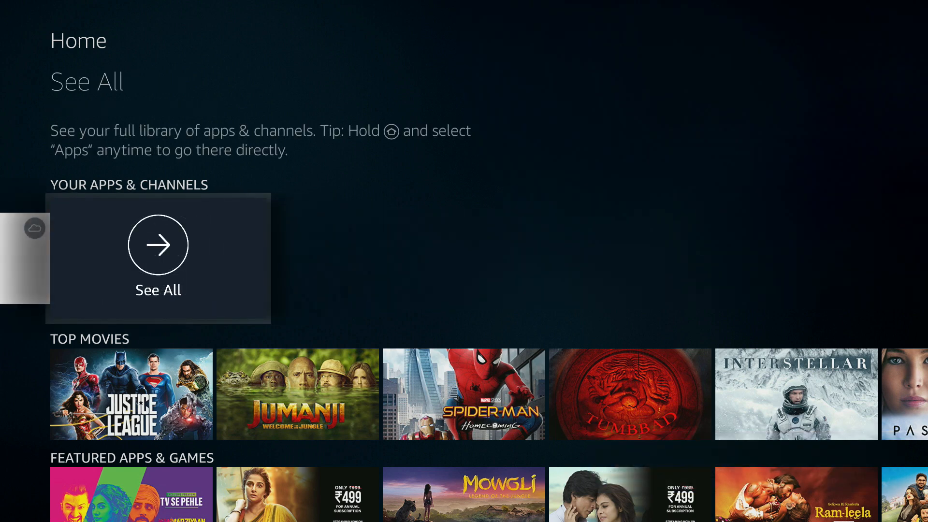
left_click(158, 245)
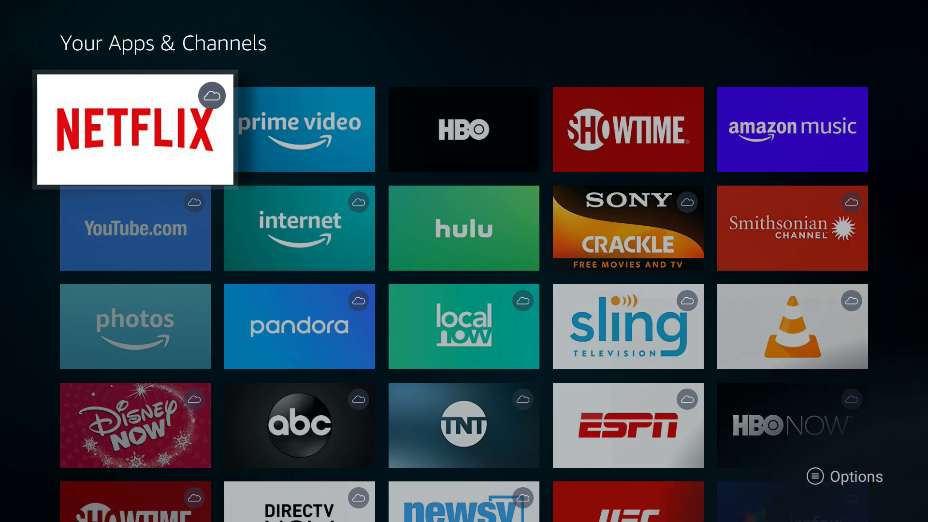
scroll("down", 3)
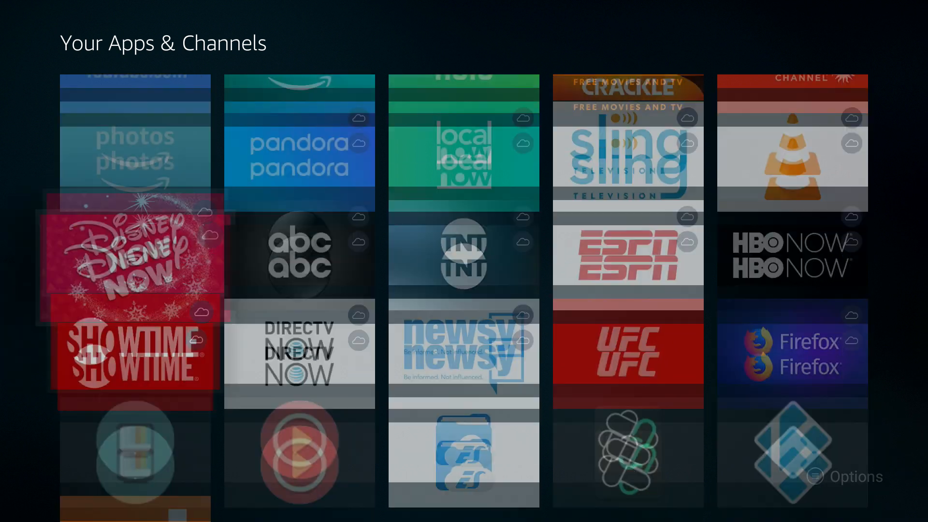
scroll("down", 3)
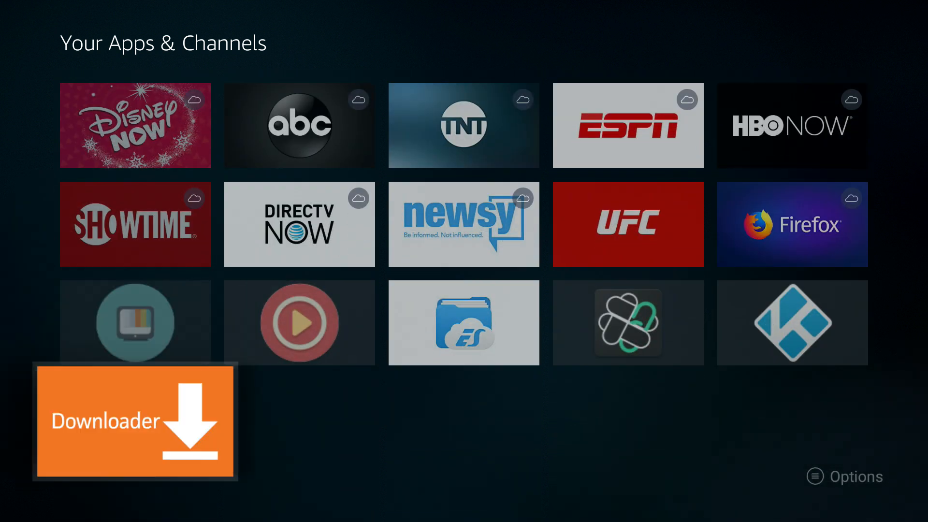